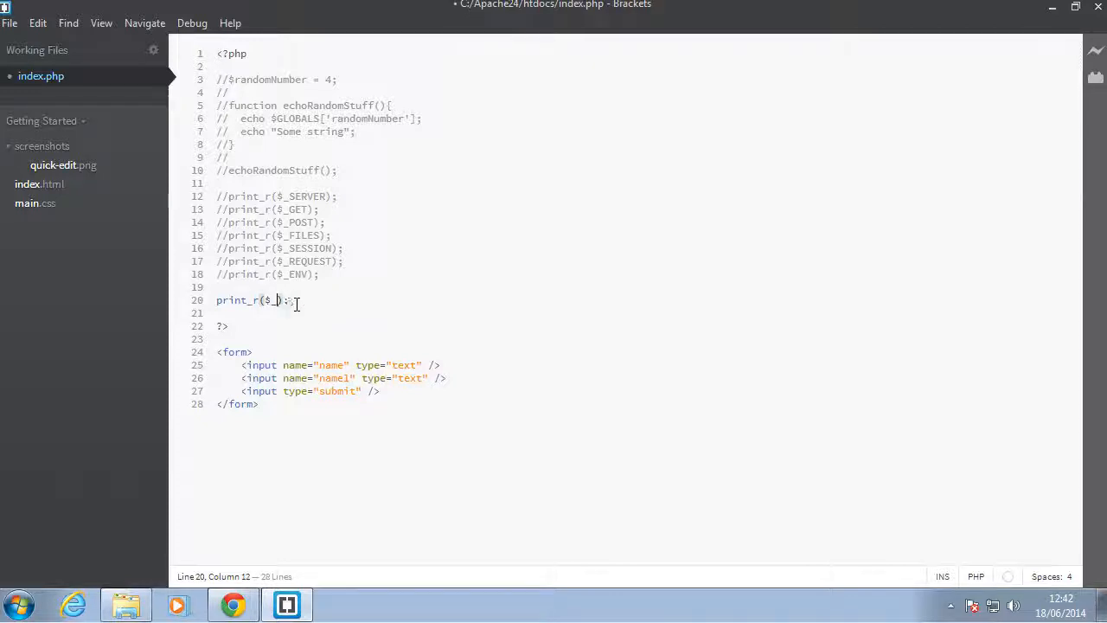
Complete print_r($_POST) and add method="post" to the form tag via the code hints.
{"action": "type", "text": "POST"}
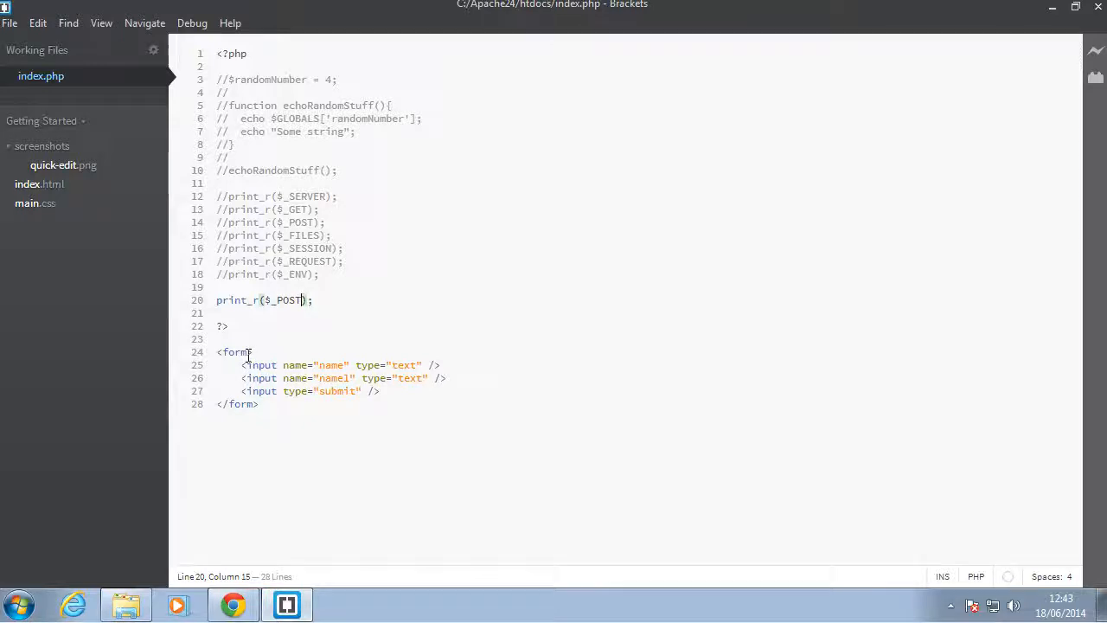
{"action": "type", "text": "\" \""}
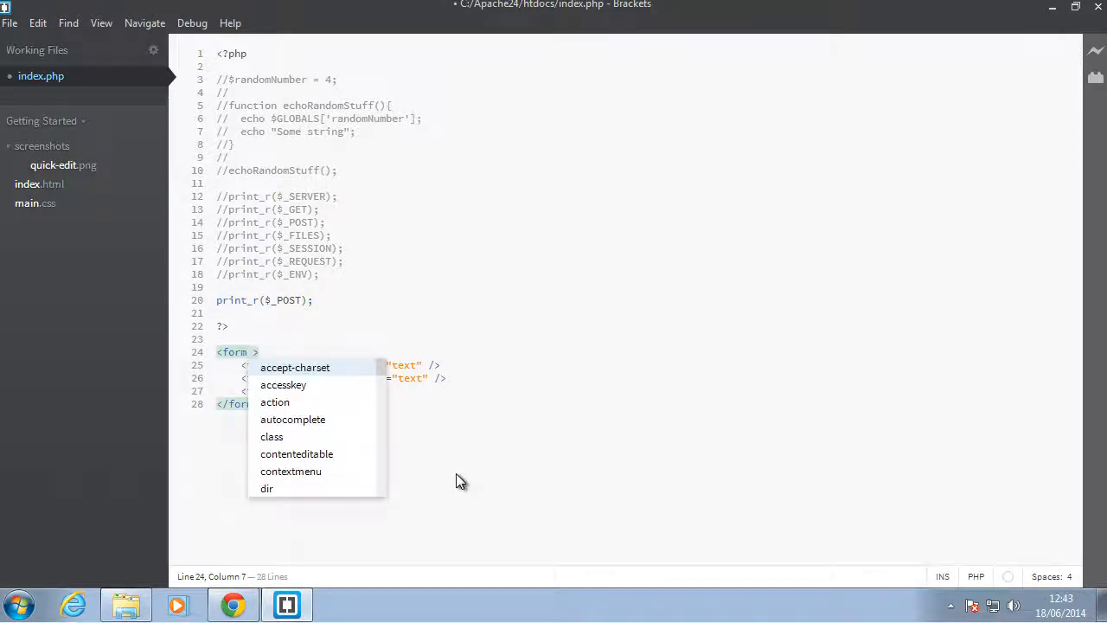
{"action": "type", "text": "met"}
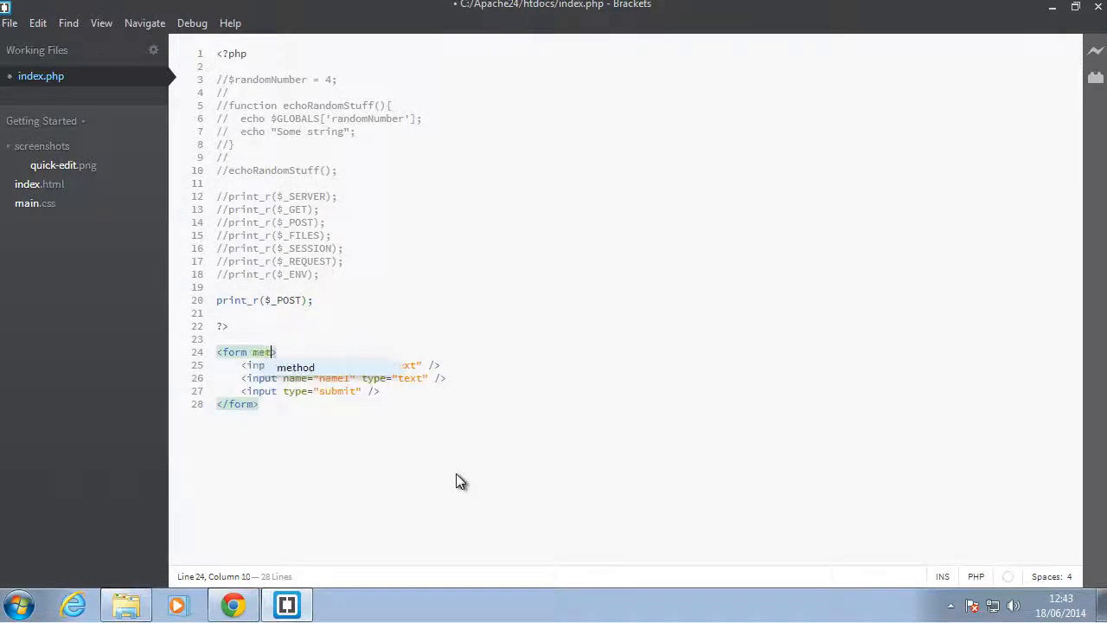
{"action": "type", "text": "=\""}
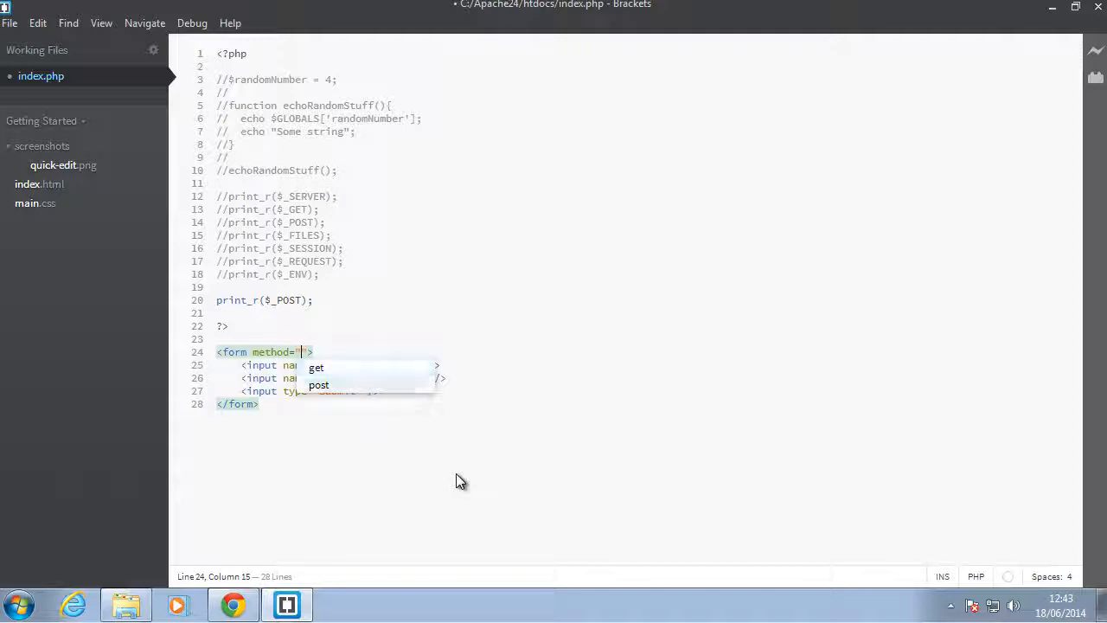
{"action": "left_click", "coordinate": [318, 384]}
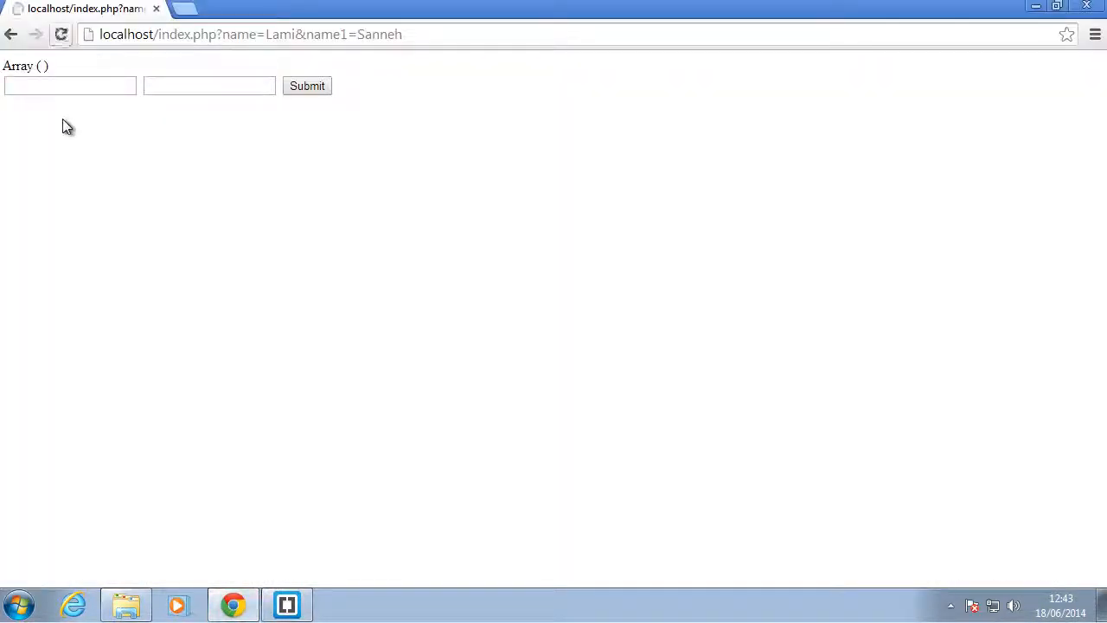
Enter Lamin and Sanneh, submit the form, and highlight the printed POST array output.
{"action": "left_click", "coordinate": [69, 86]}
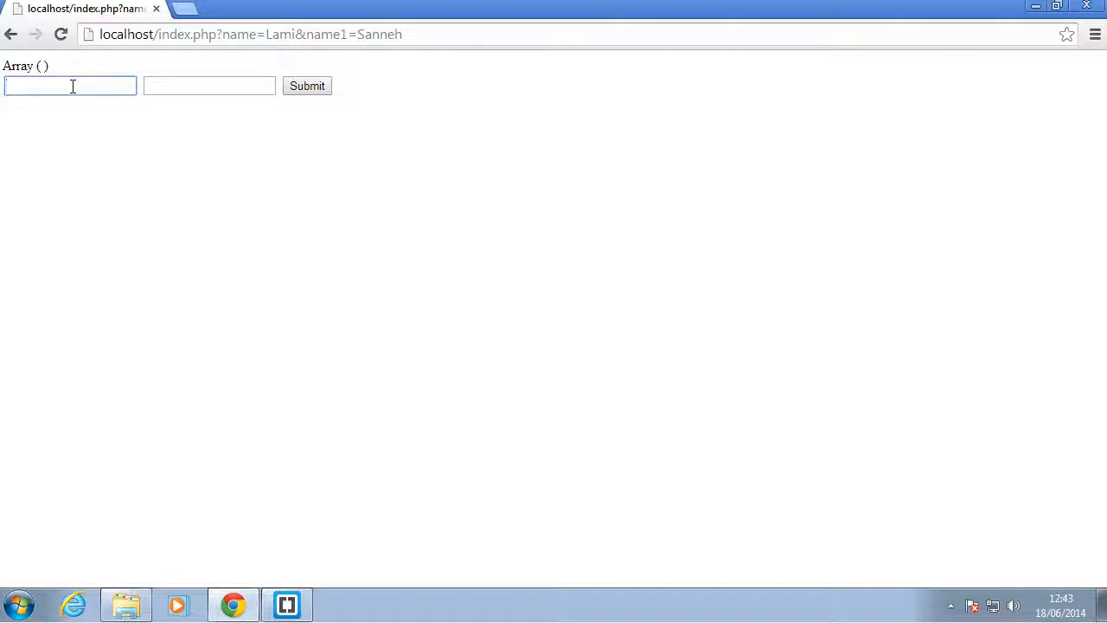
{"action": "type", "text": "Lamin"}
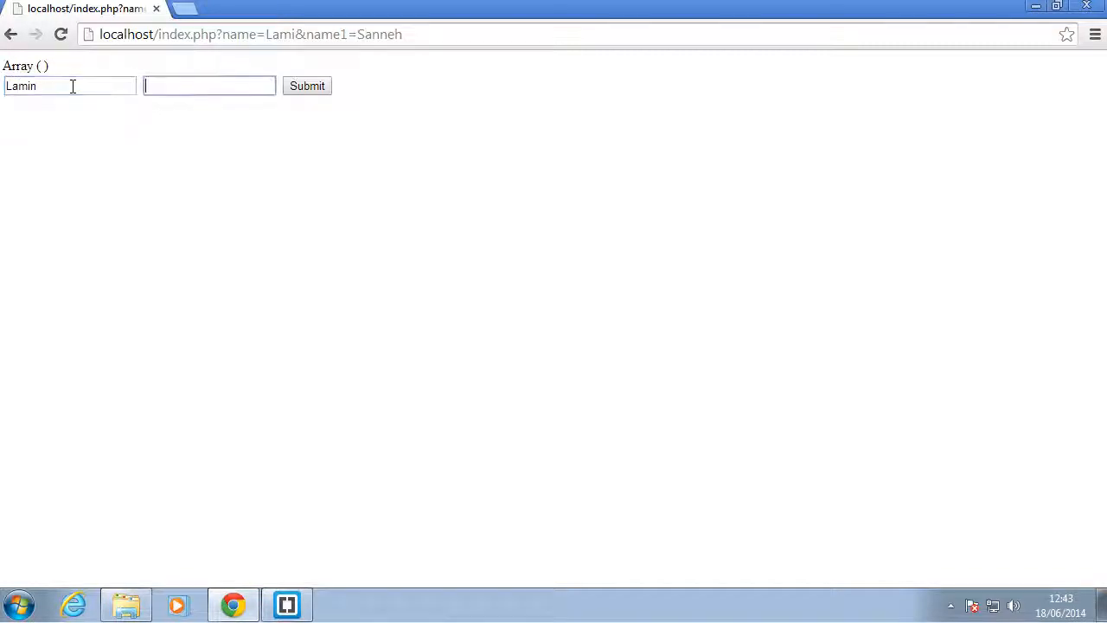
{"action": "type", "text": "Sanneh"}
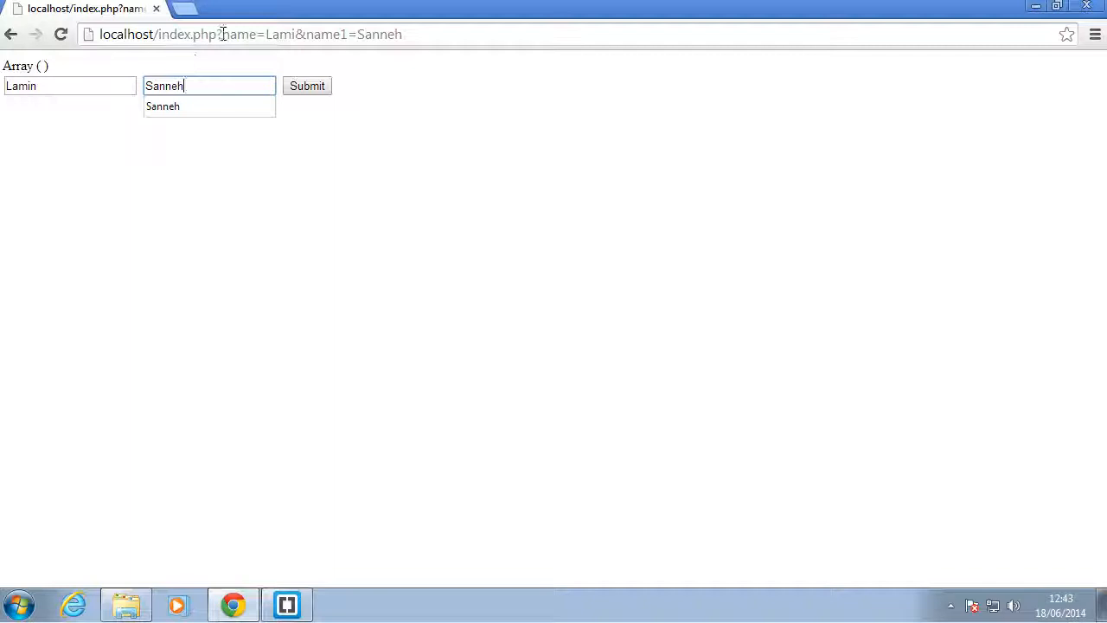
{"action": "left_click", "coordinate": [308, 86]}
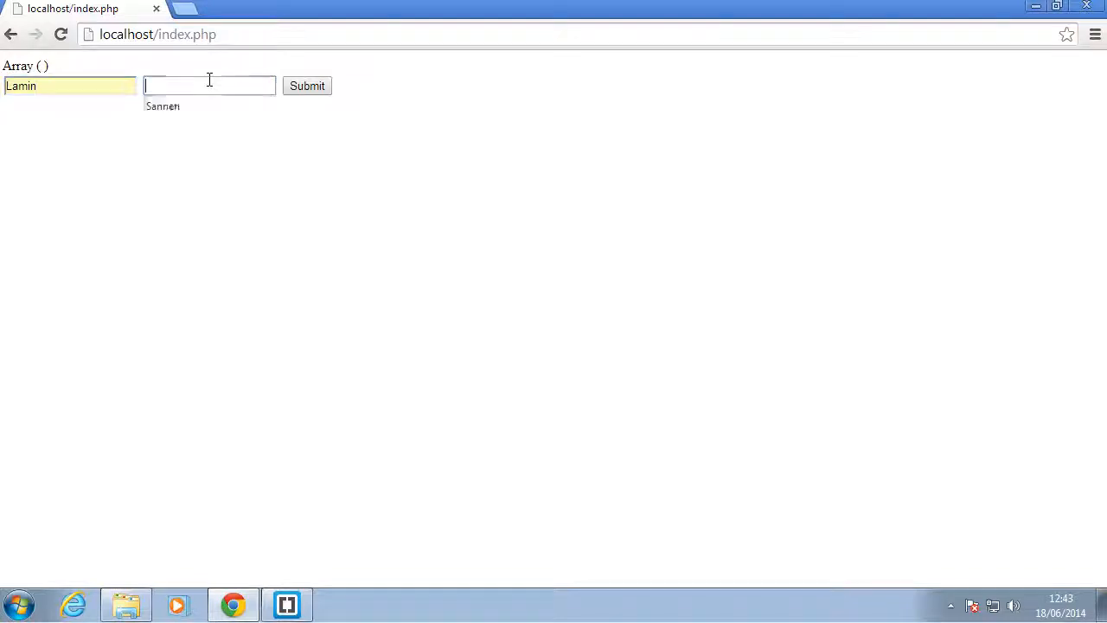
{"action": "left_click", "coordinate": [308, 86]}
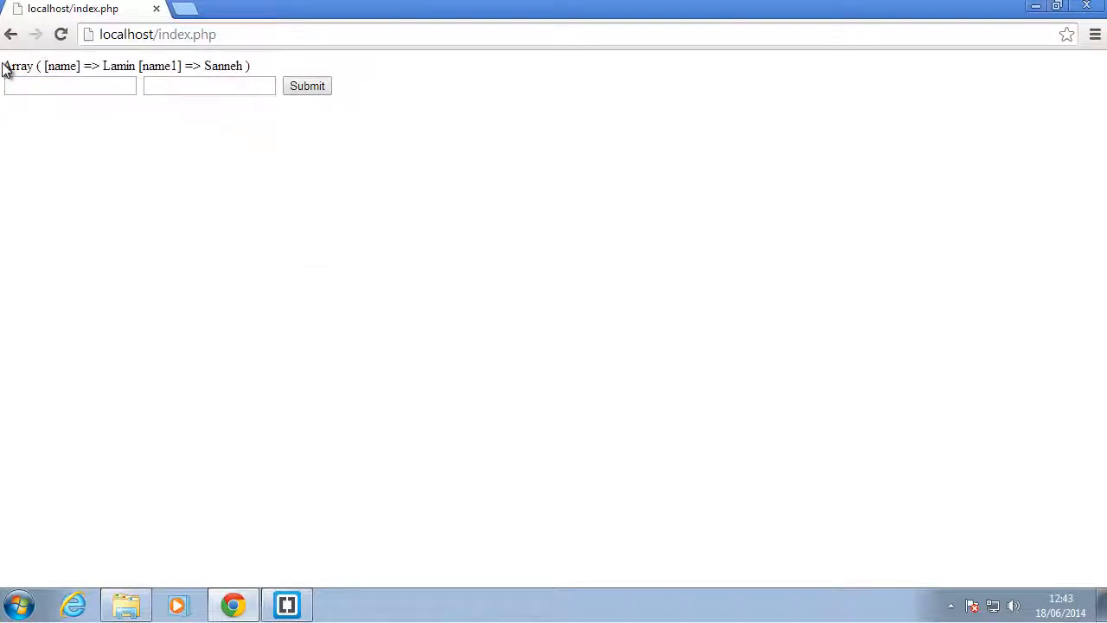
{"action": "left_click_drag", "start_coordinate": [4, 66], "coordinate": [249, 66]}
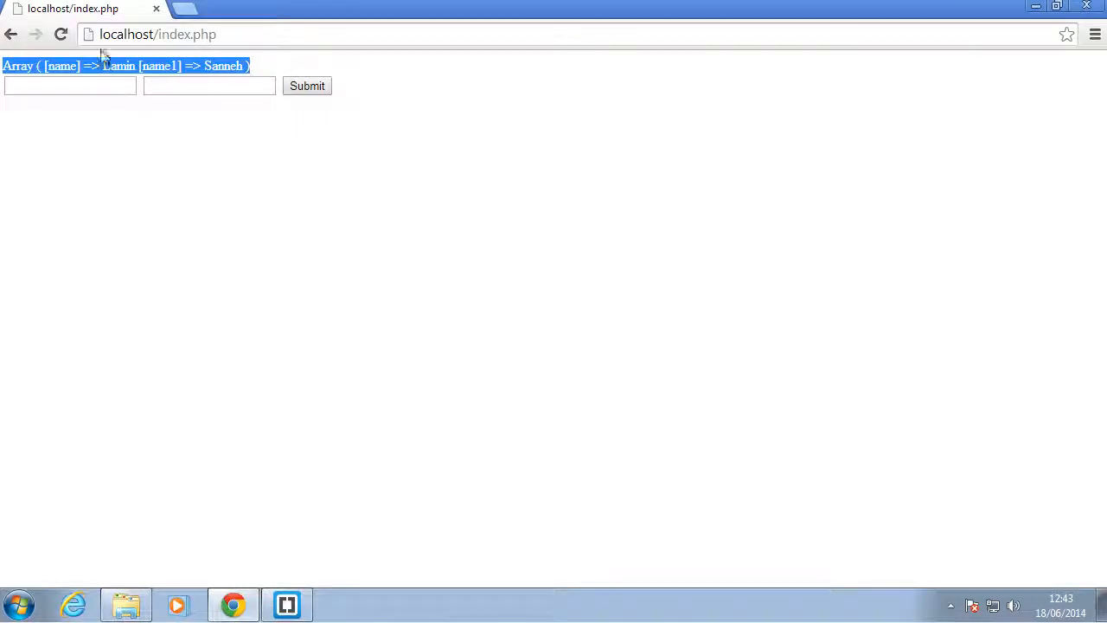
{"action": "left_click", "coordinate": [287, 606]}
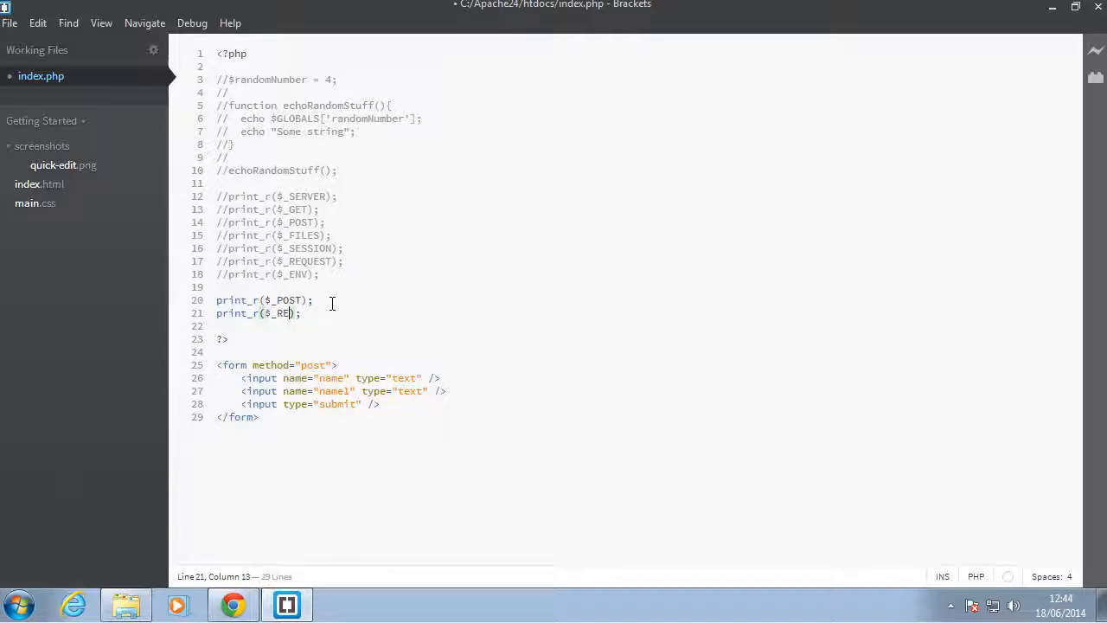
Finish the new line as print_r($_REQUEST); beneath the $_POST print.
{"action": "type", "text": "QUEST"}
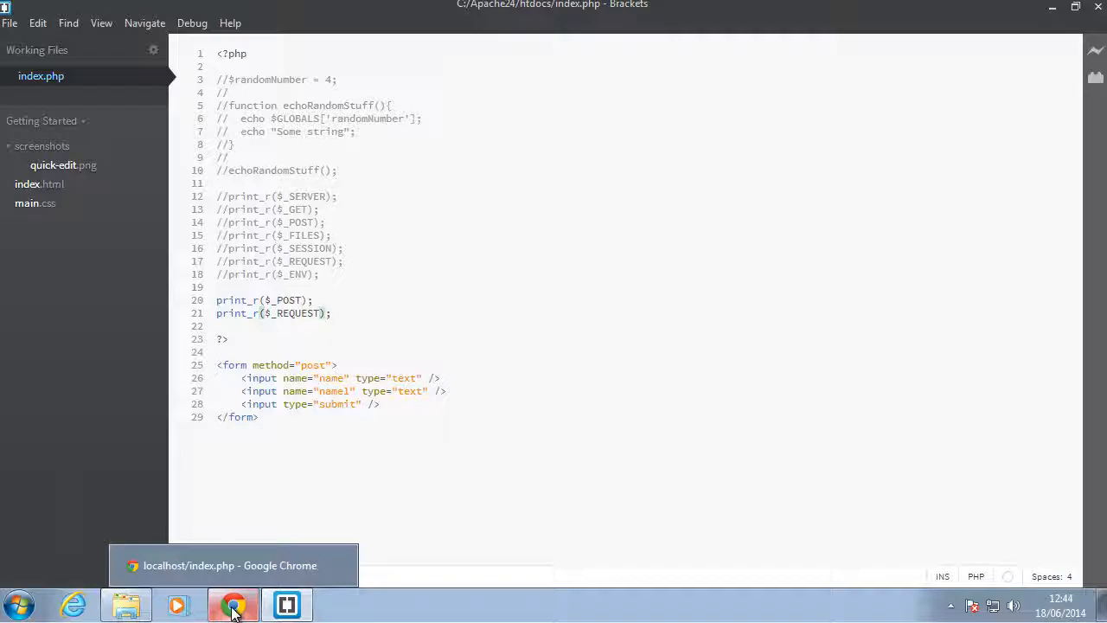
Reload localhost/index.php?someParam=3, resending form data, and view someParam => 3 in $_REQUEST.
{"action": "left_click", "coordinate": [232, 603]}
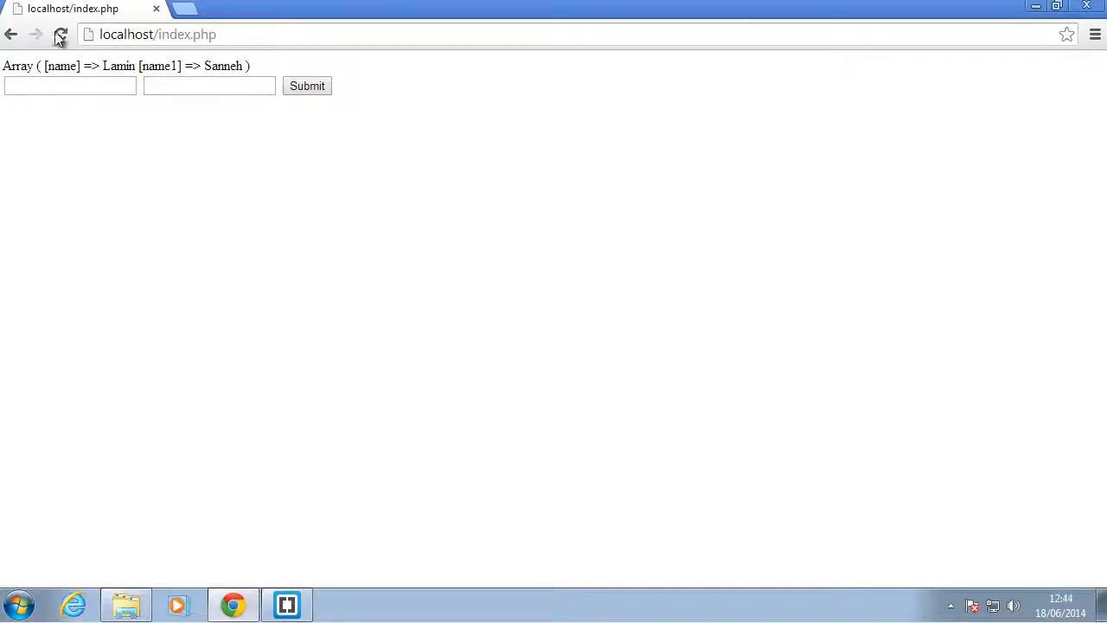
{"action": "left_click", "coordinate": [60, 35]}
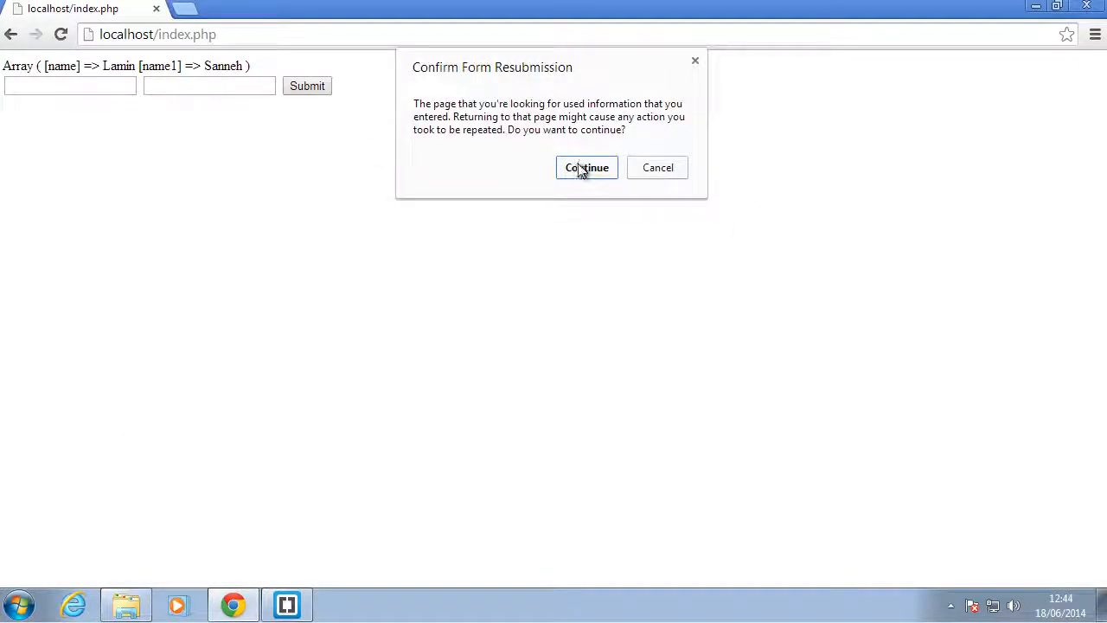
{"action": "left_click", "coordinate": [587, 166]}
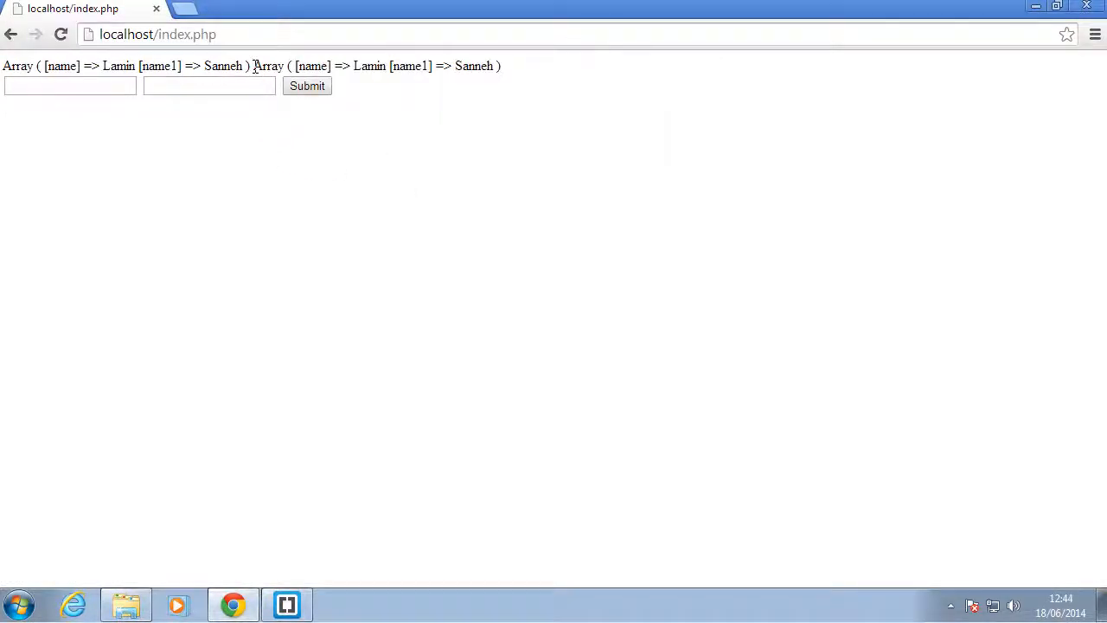
{"action": "left_click", "coordinate": [173, 35]}
{"action": "type", "text": "?someParam=3"}
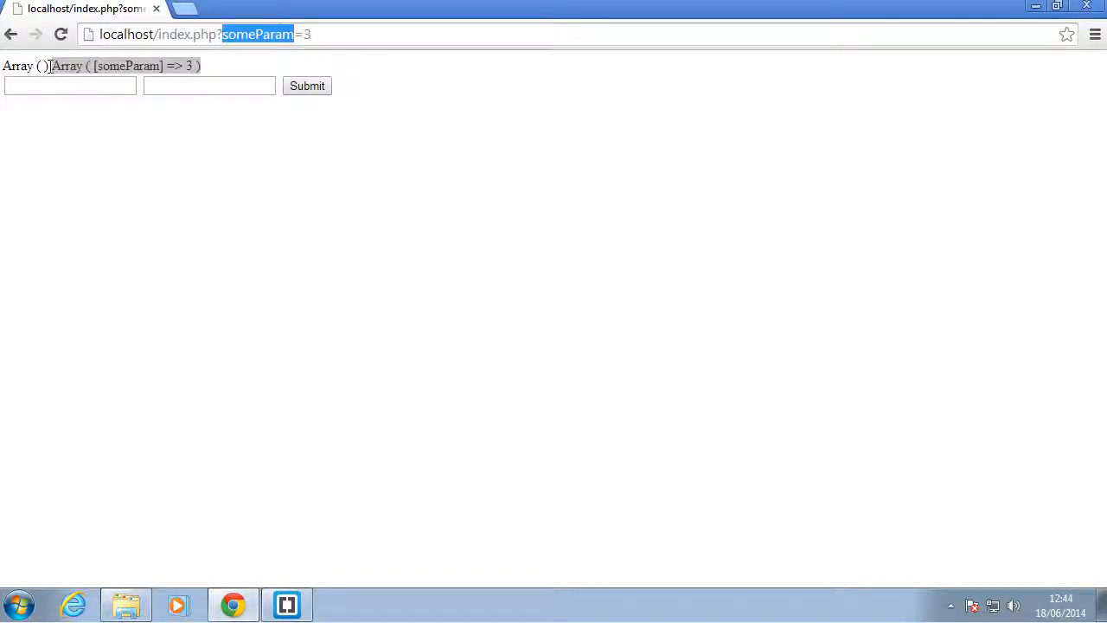
{"action": "left_click", "coordinate": [287, 604]}
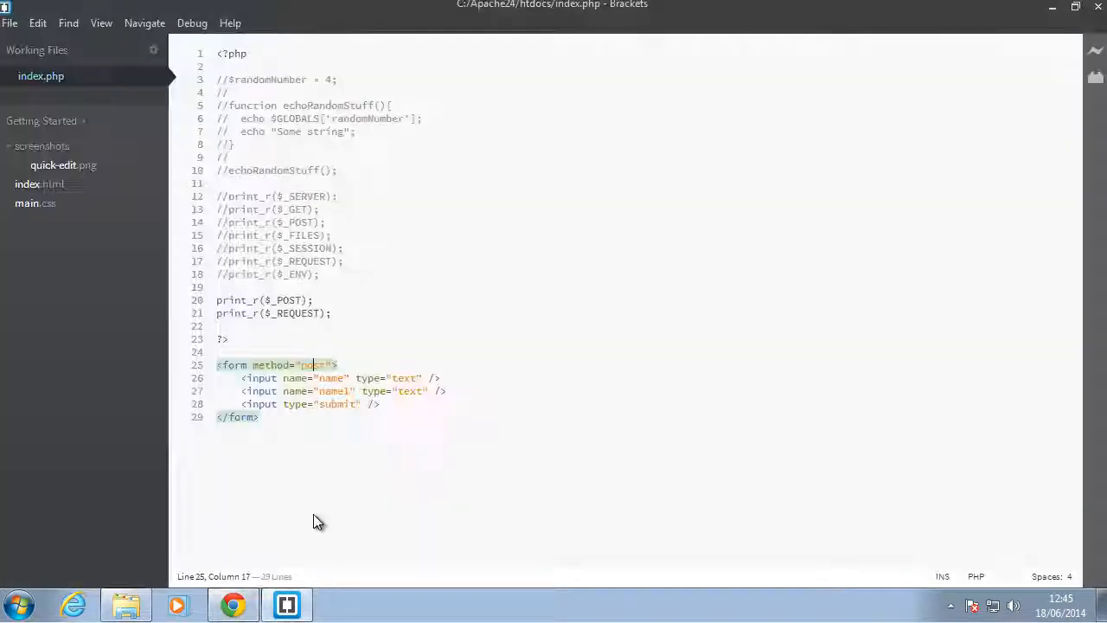
Replace the form method get with post and comment out the print_r($_POST) line.
{"action": "double_click", "coordinate": [330, 377]}
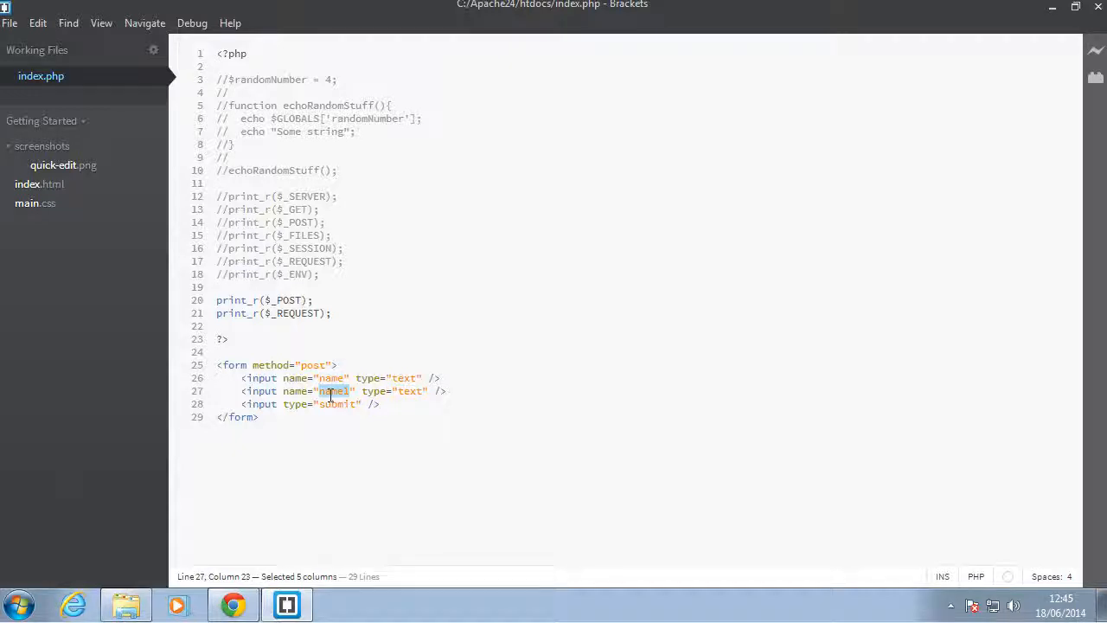
{"action": "left_click", "coordinate": [232, 604]}
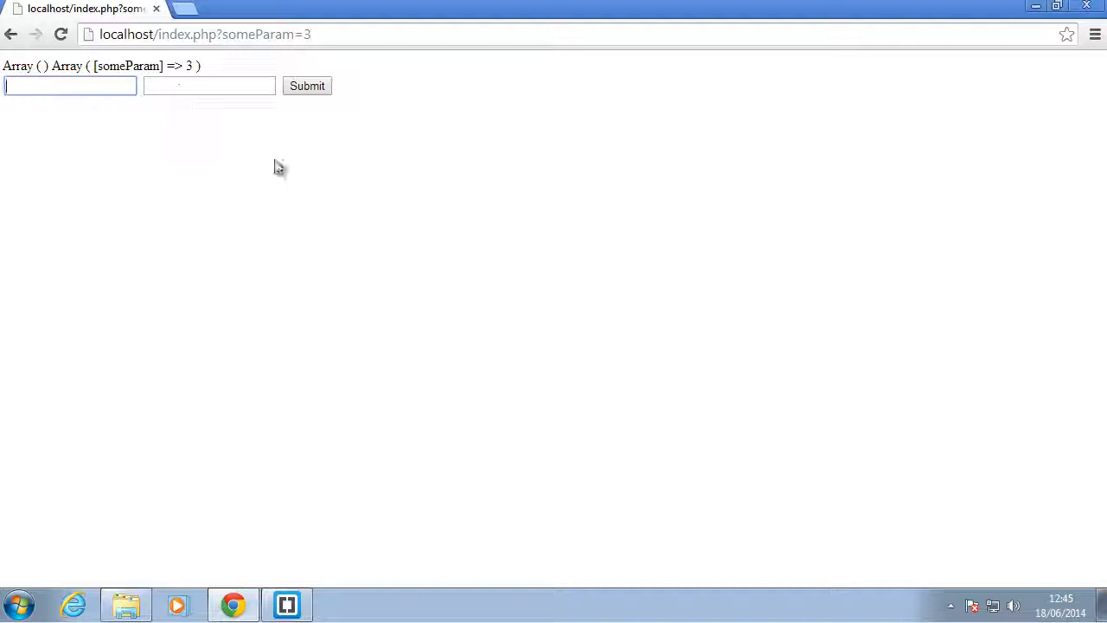
{"action": "left_click", "coordinate": [287, 604]}
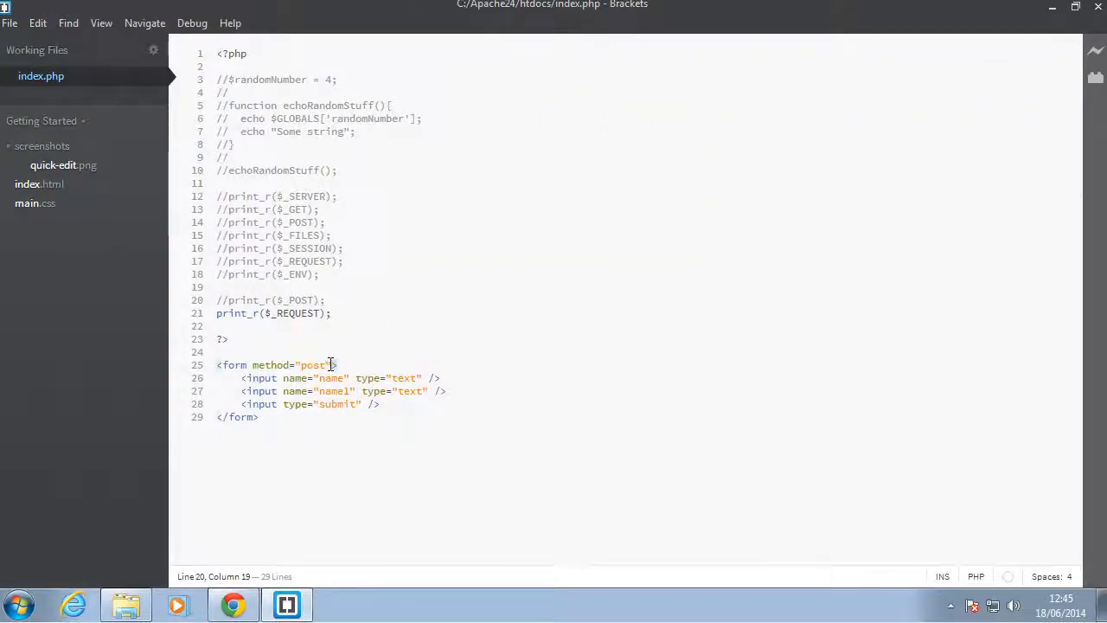
Add action="index.php?someParam" to the form tag using the action code hint.
{"action": "type", "text": "ac"}
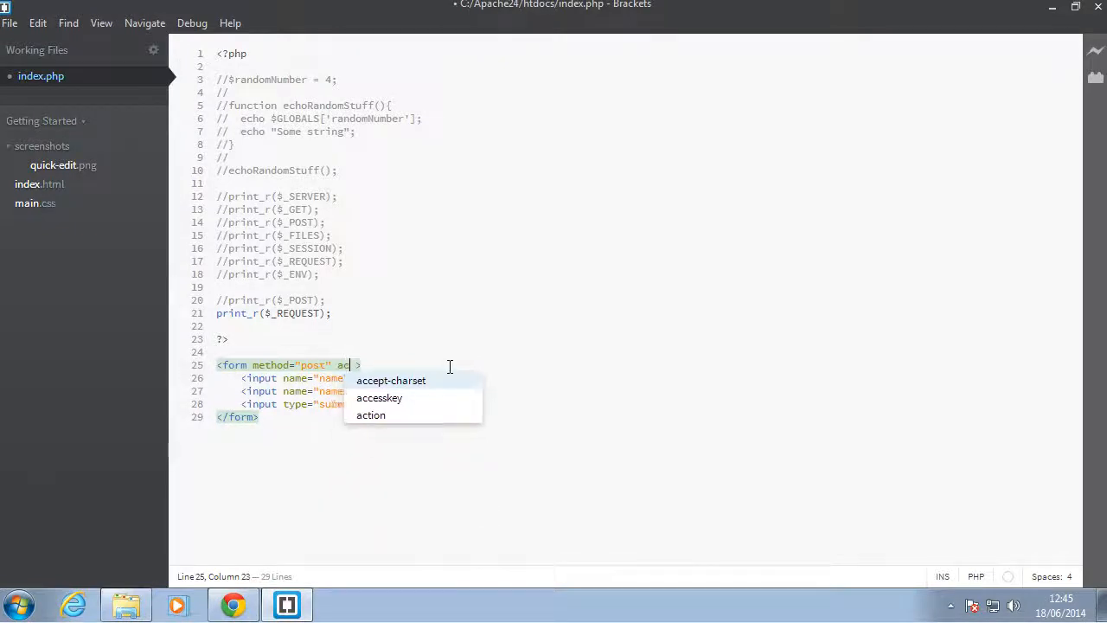
{"action": "left_click", "coordinate": [370, 415]}
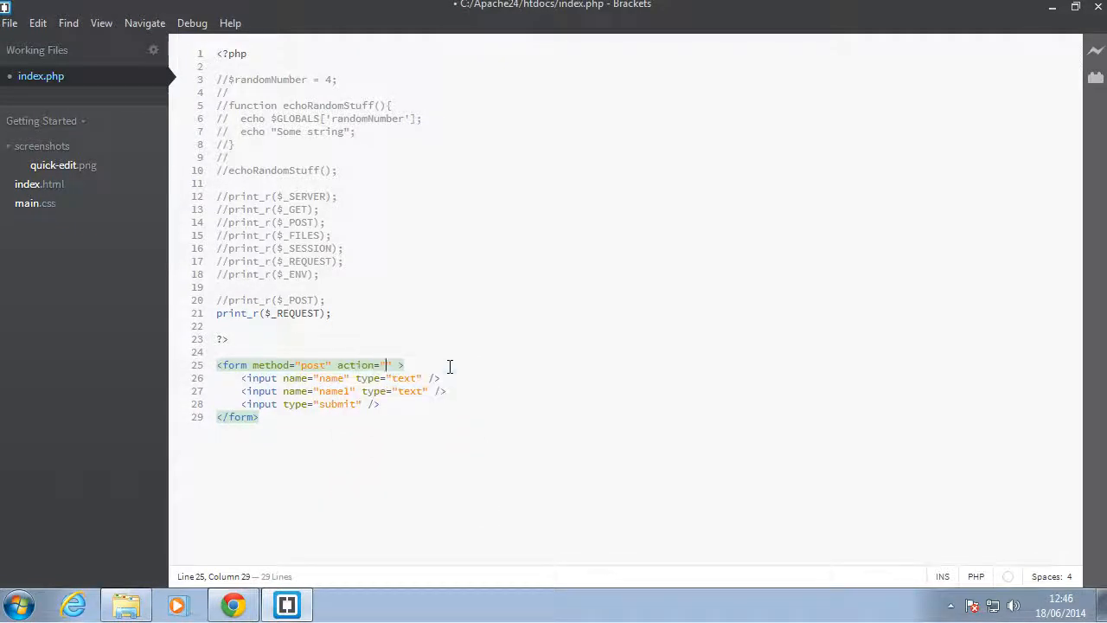
{"action": "type", "text": "ind"}
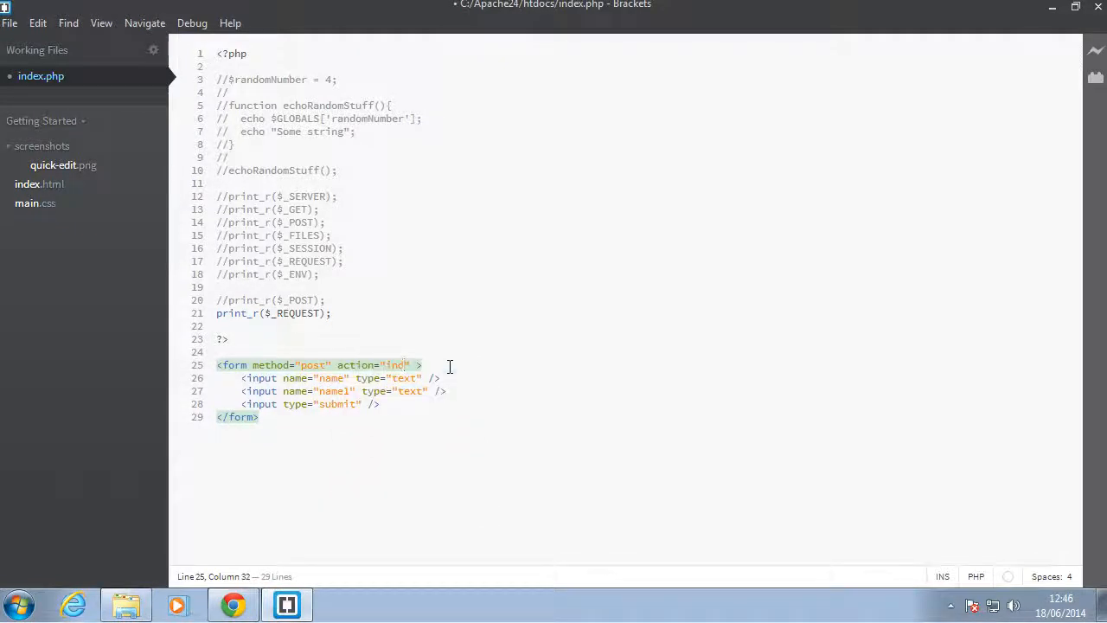
{"action": "type", "text": "x"}
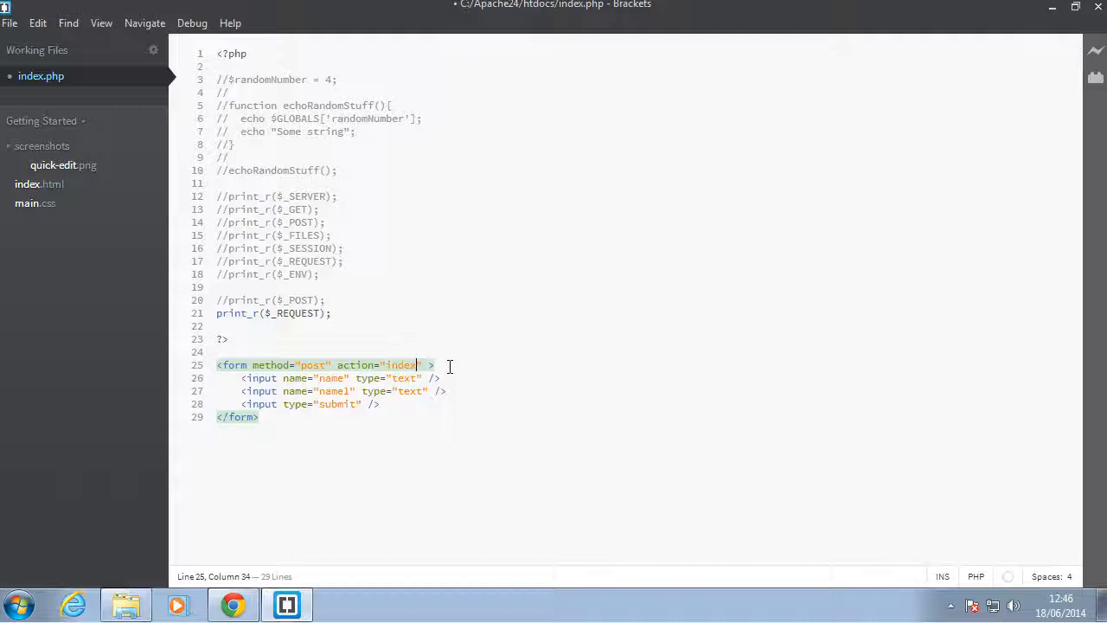
{"action": "type", "text": ".php?someeeh"}
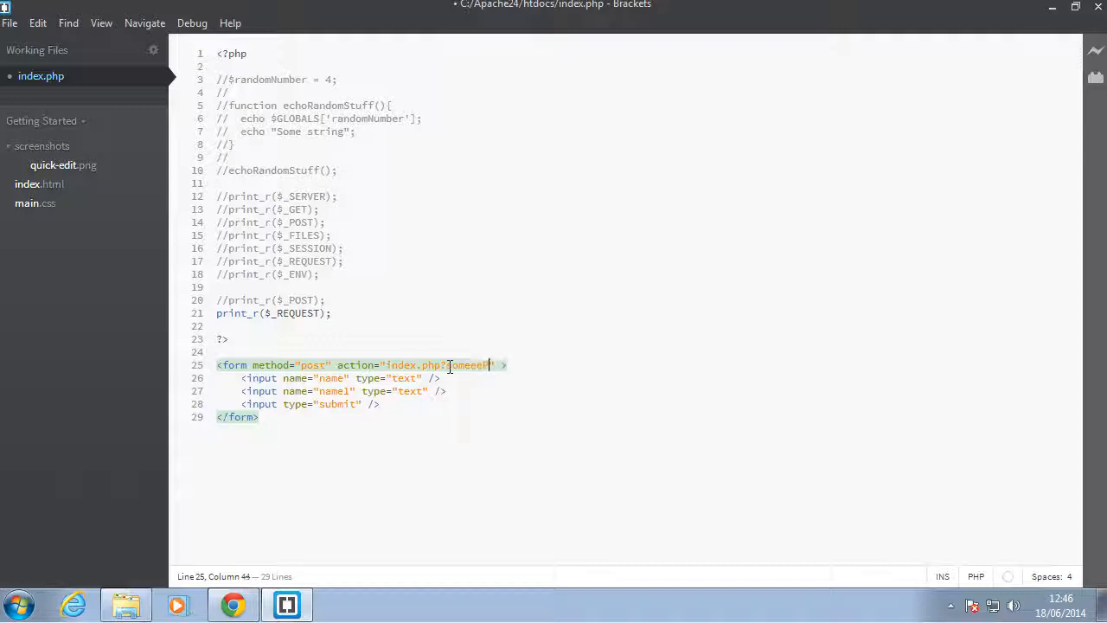
{"action": "type", "text": "someParam"}
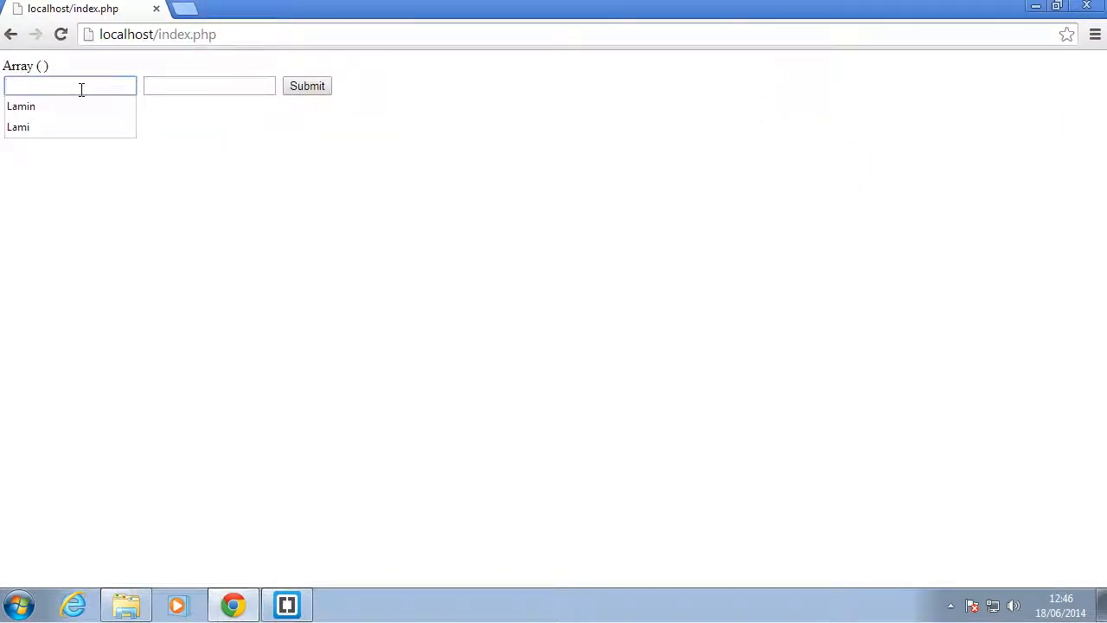
Submit Lamin and Sanneh so $_REQUEST prints someParam => 3 with name and name1.
{"action": "left_click", "coordinate": [20, 107]}
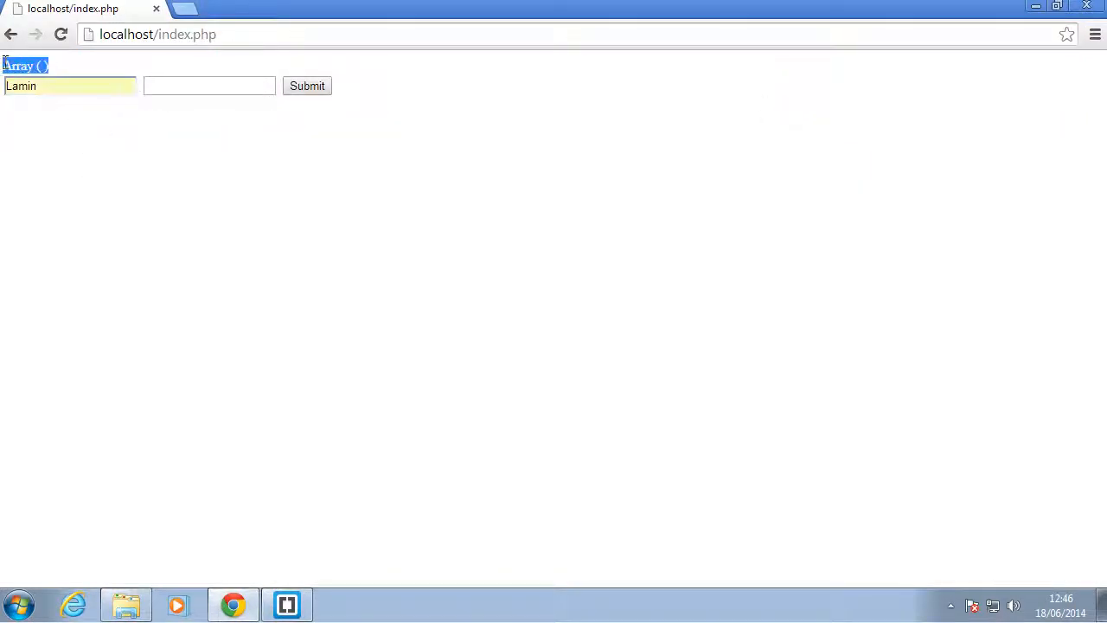
{"action": "type", "text": "Sanneh"}
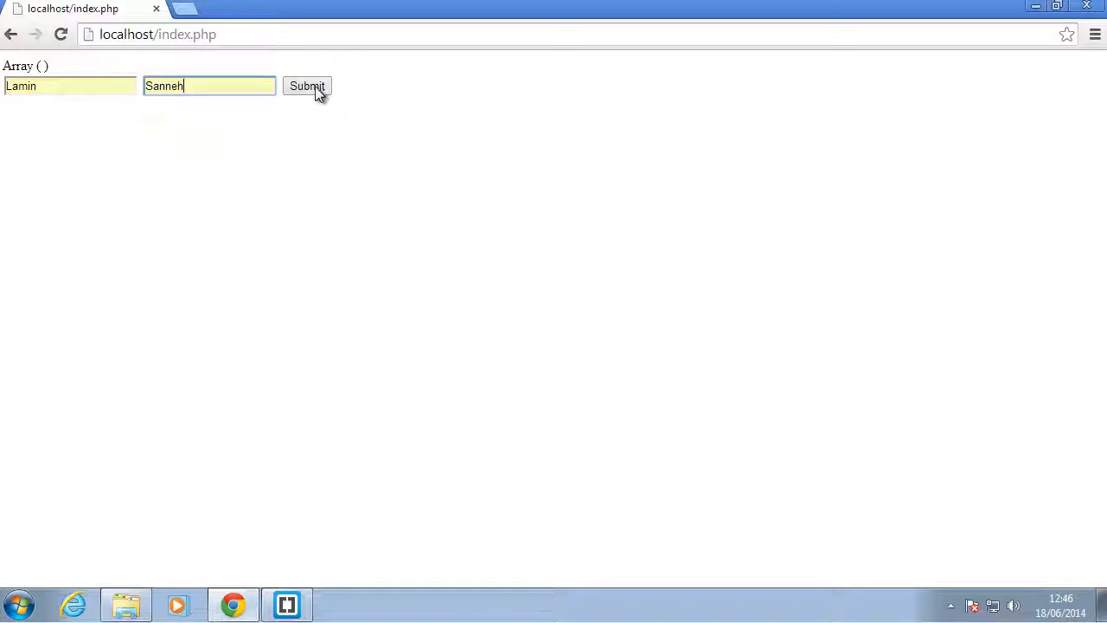
{"action": "left_click", "coordinate": [308, 86]}
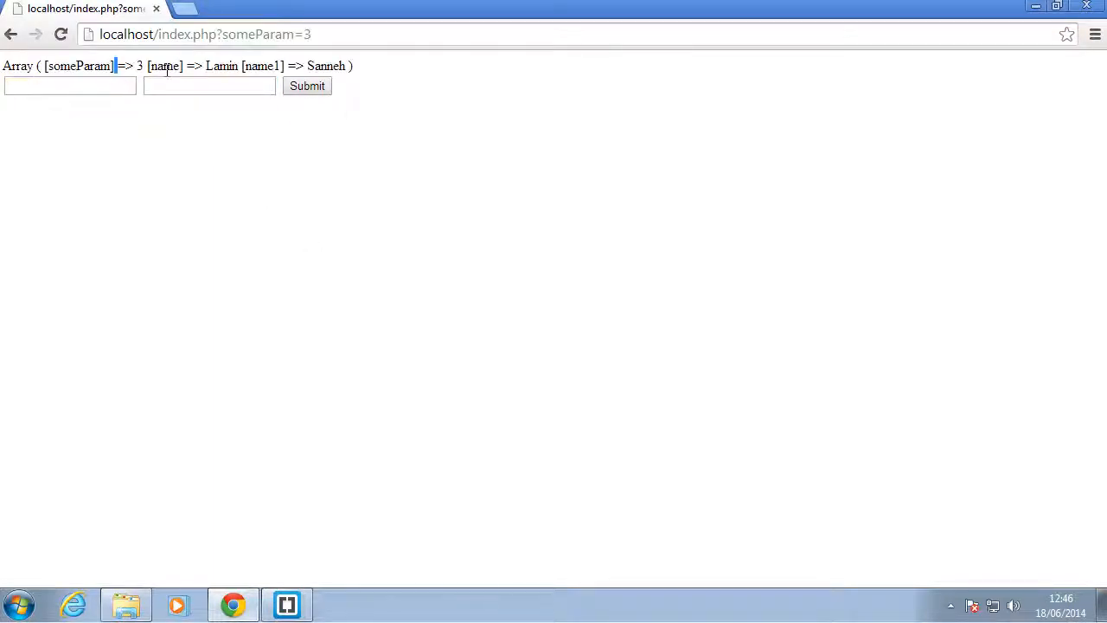
{"action": "double_click", "coordinate": [221, 66]}
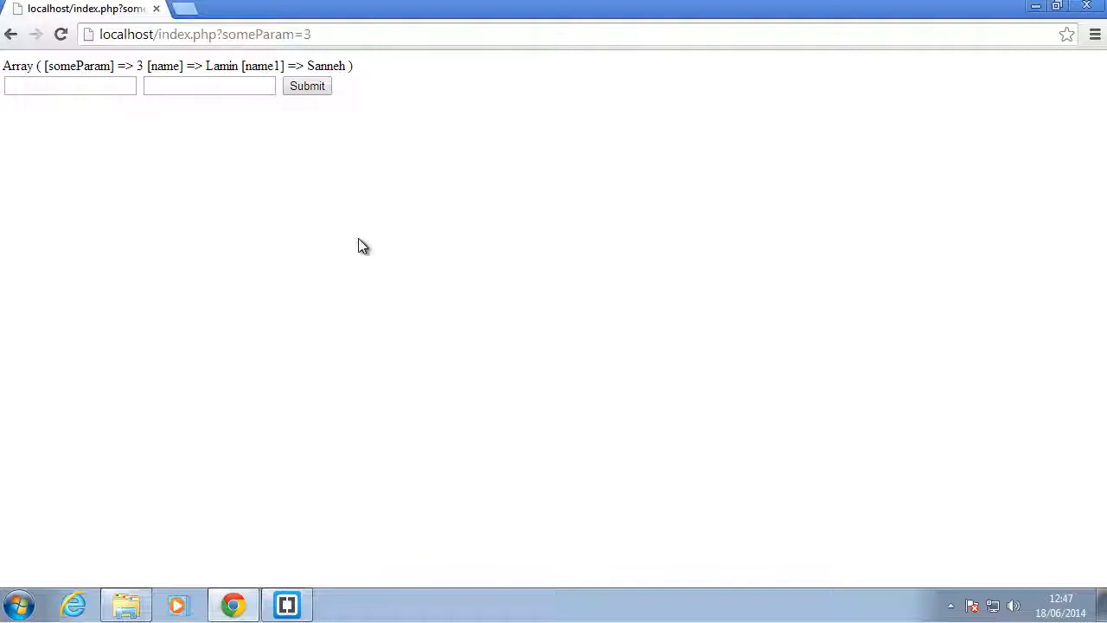
{"action": "mouse_move", "coordinate": [619, 273]}
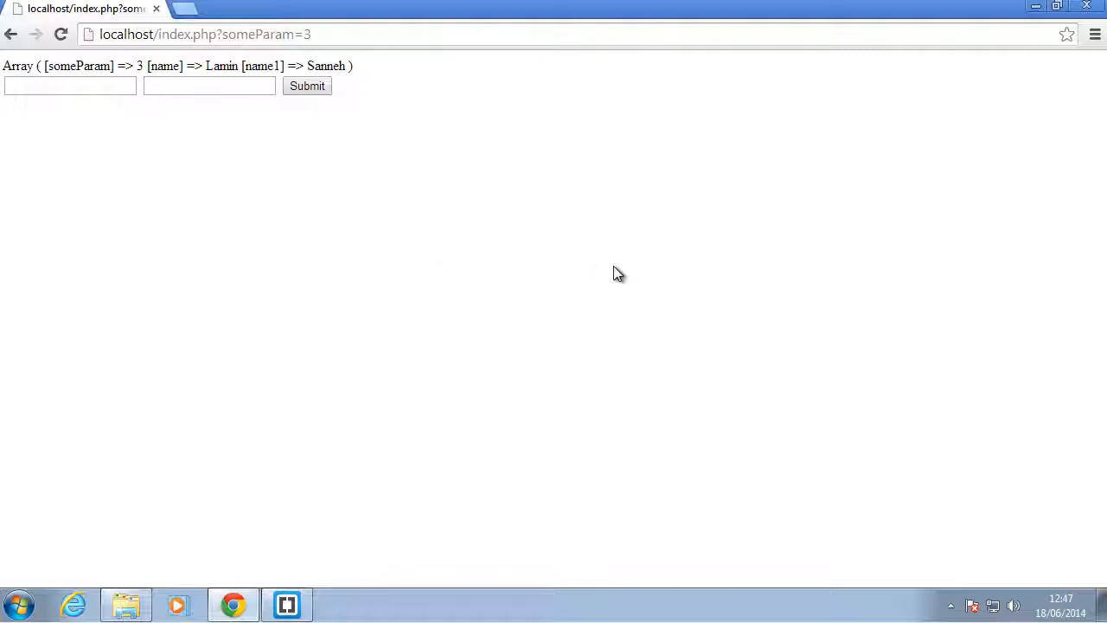